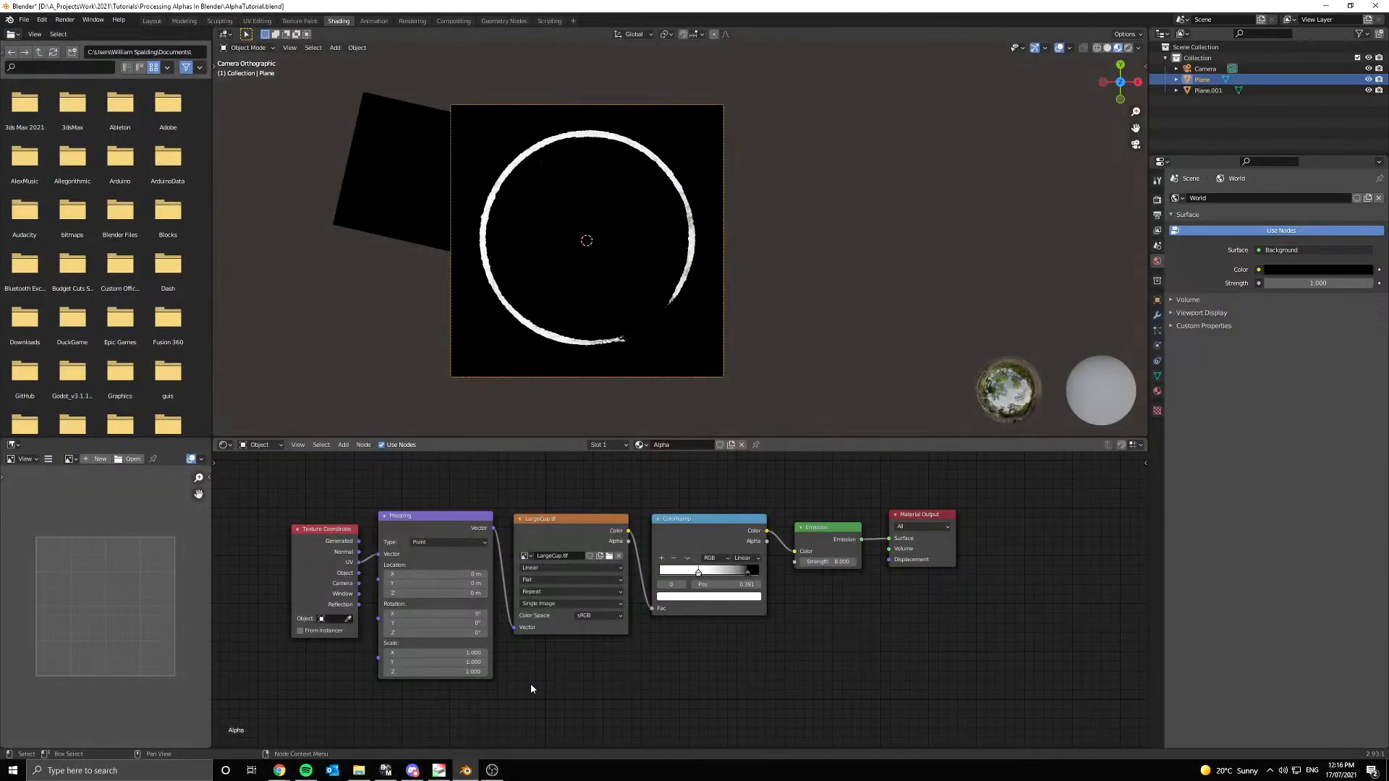
- Save the alpha tutorial file and begin a new empty scene
left_click(22, 19)
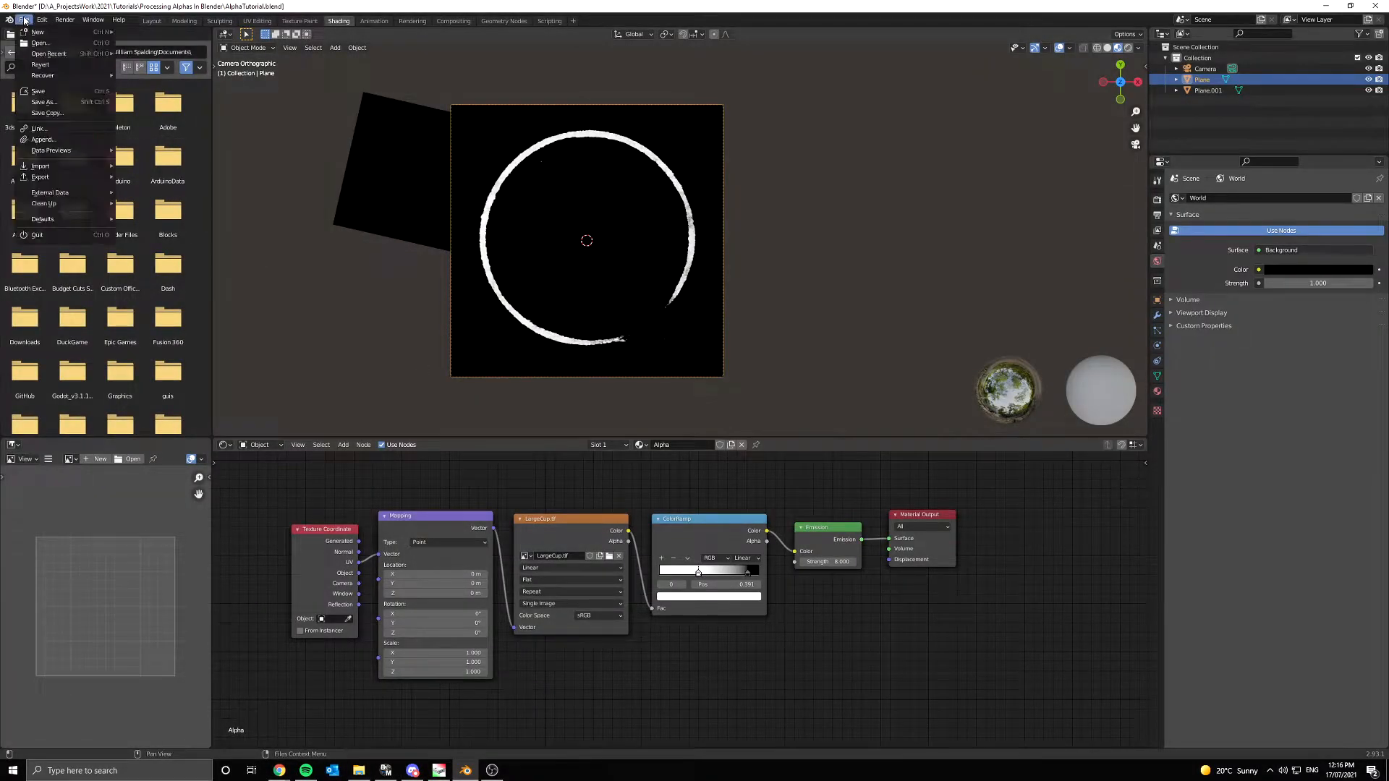
left_click(38, 90)
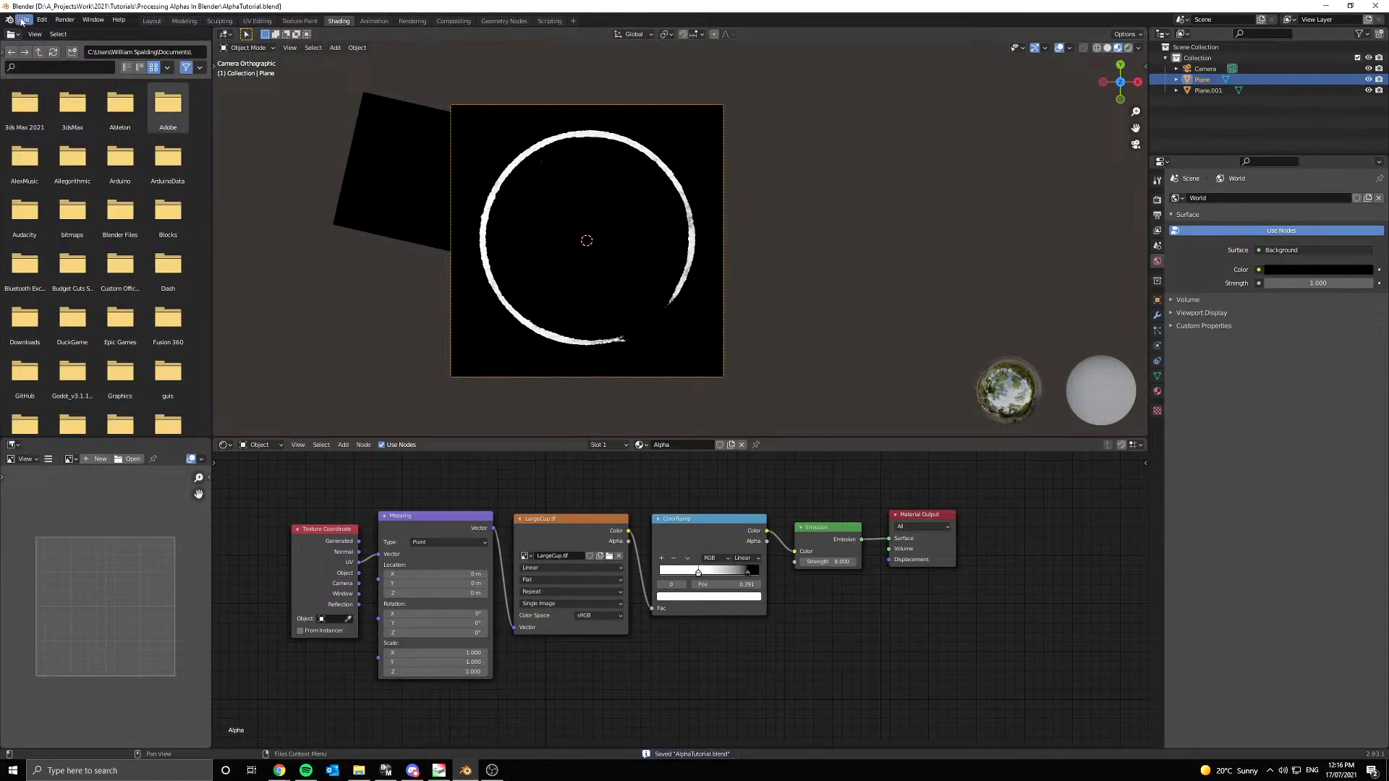
left_click(150, 20)
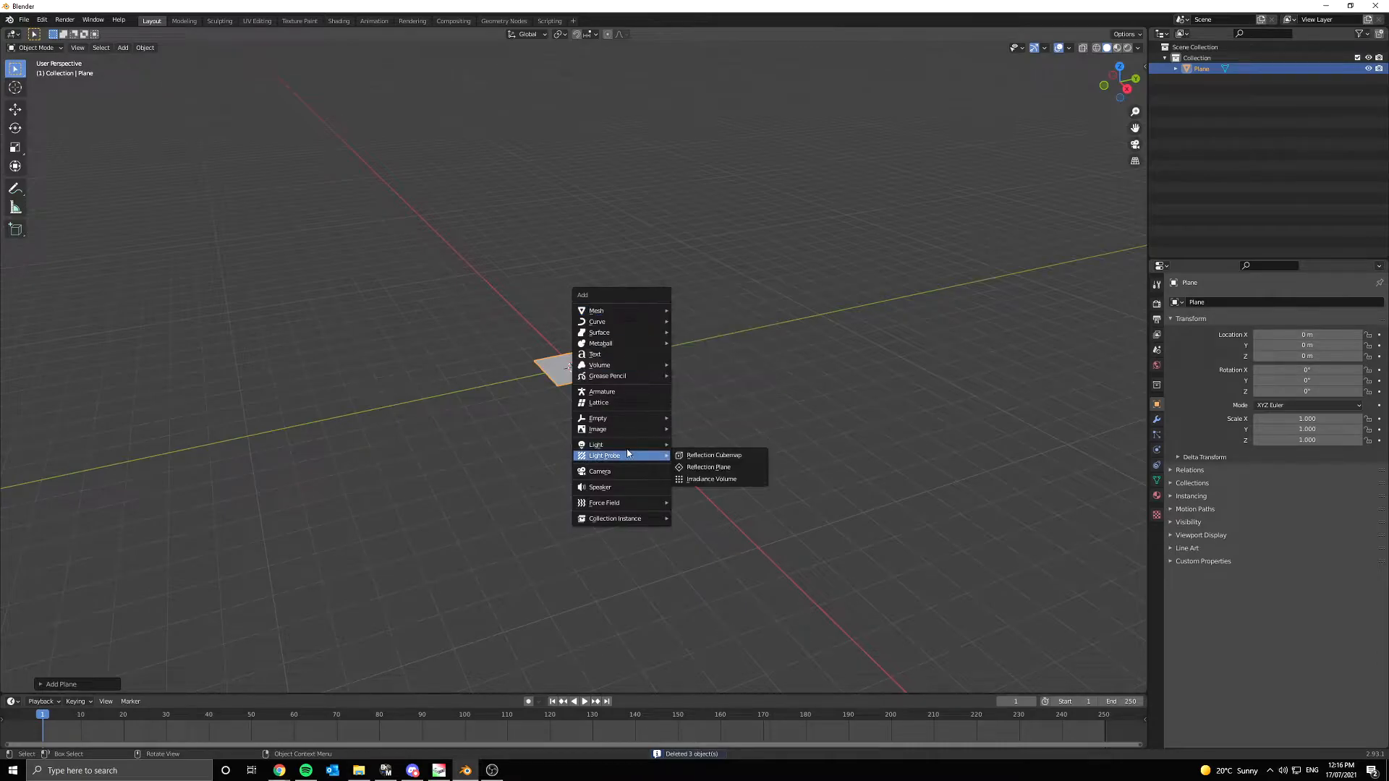
- Add a camera above the plane in the new scene
left_click(599, 470)
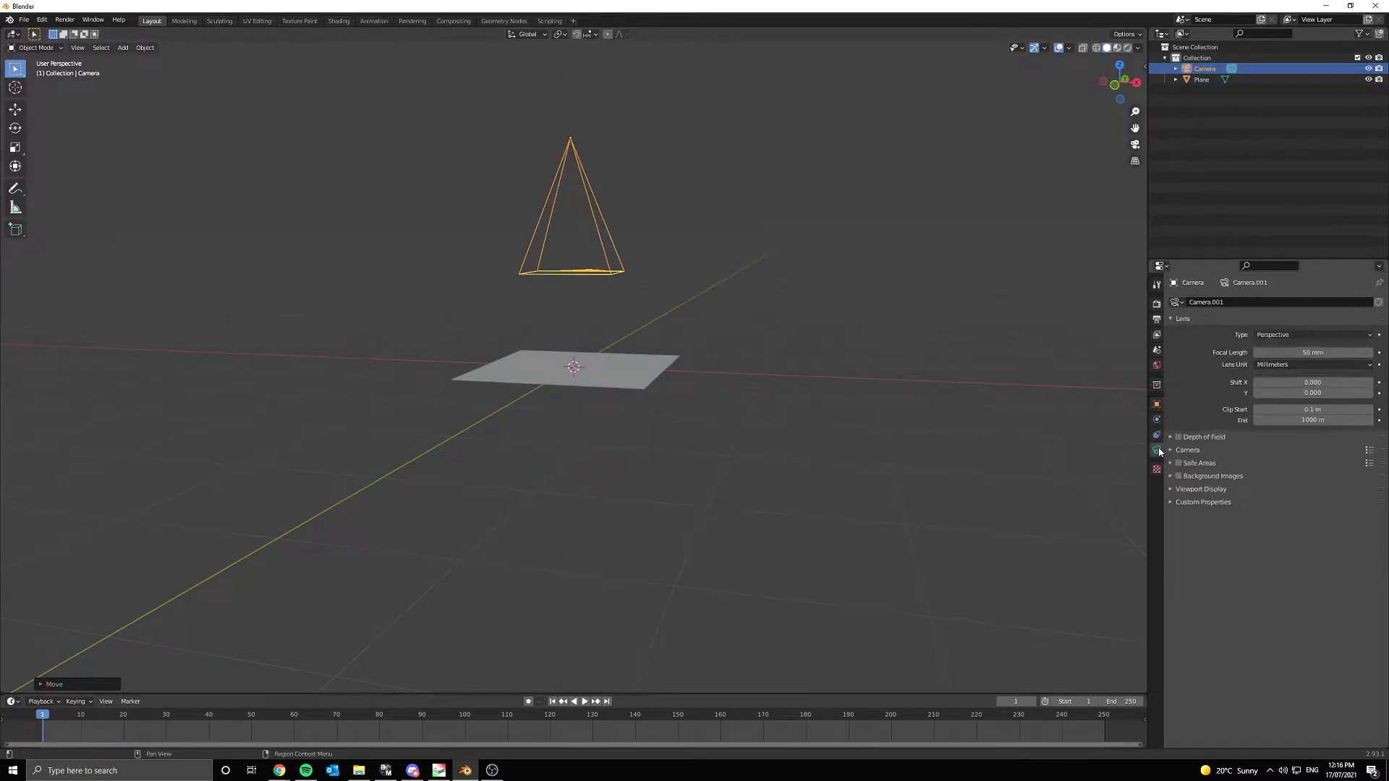
- Set the camera Lens Type to Orthographic
left_click(1314, 334)
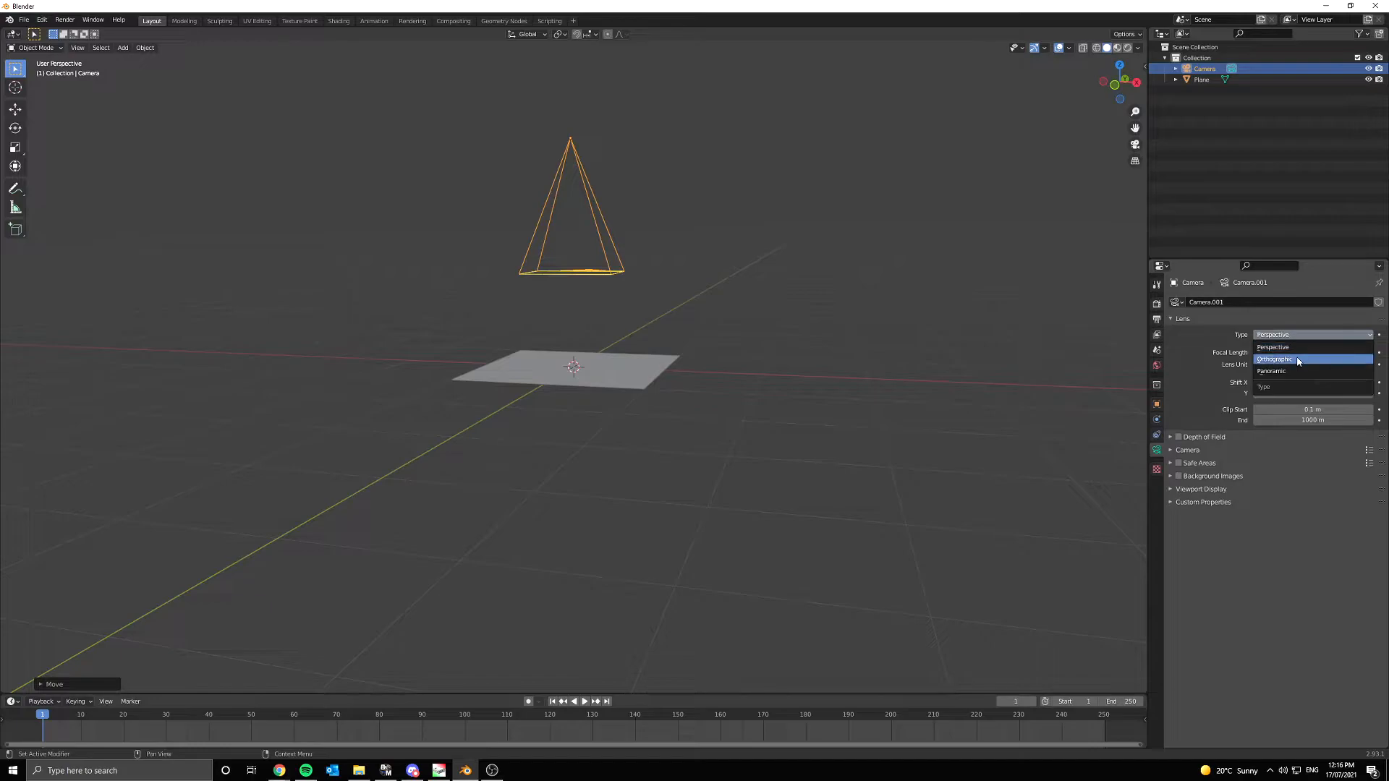
left_click(1273, 359)
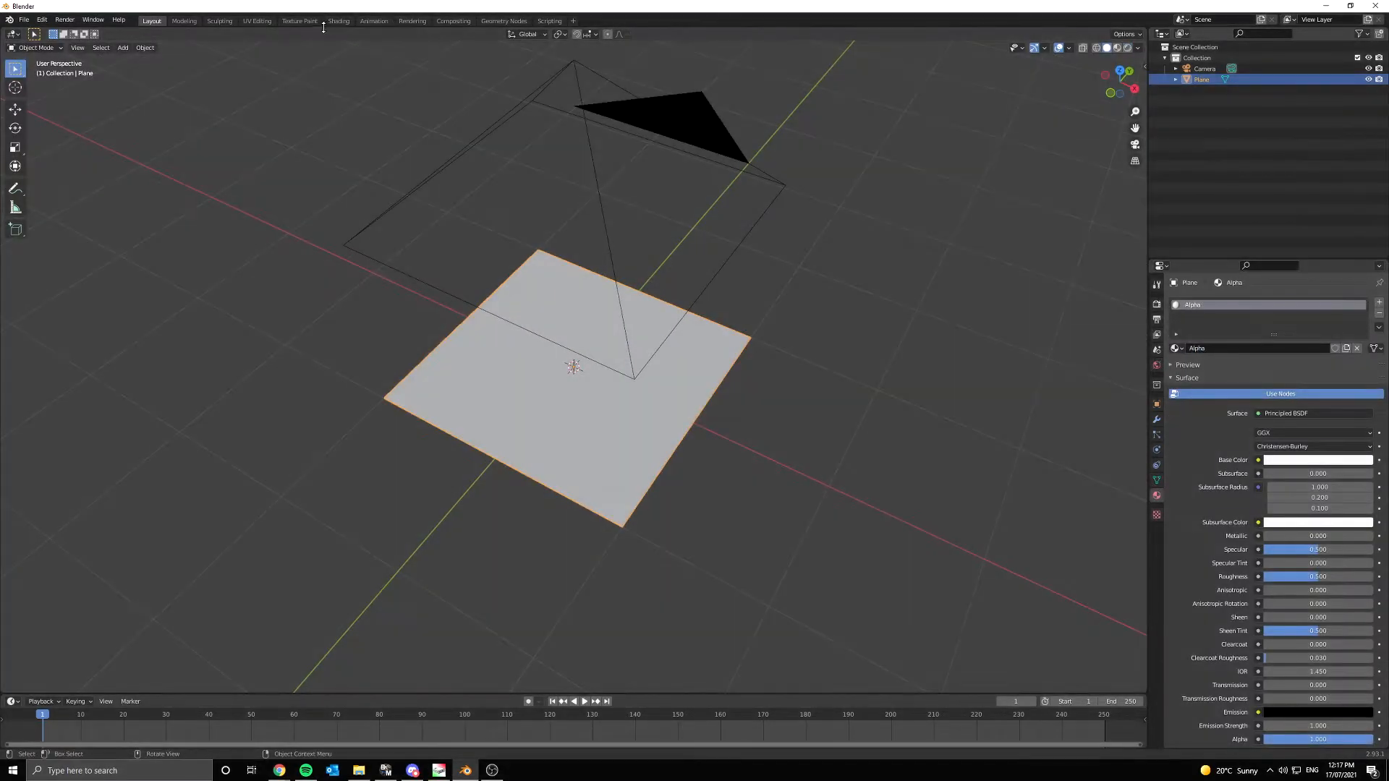
- Build the emissive coffee-stain image material and scale the UV island over a single ring
left_click(337, 20)
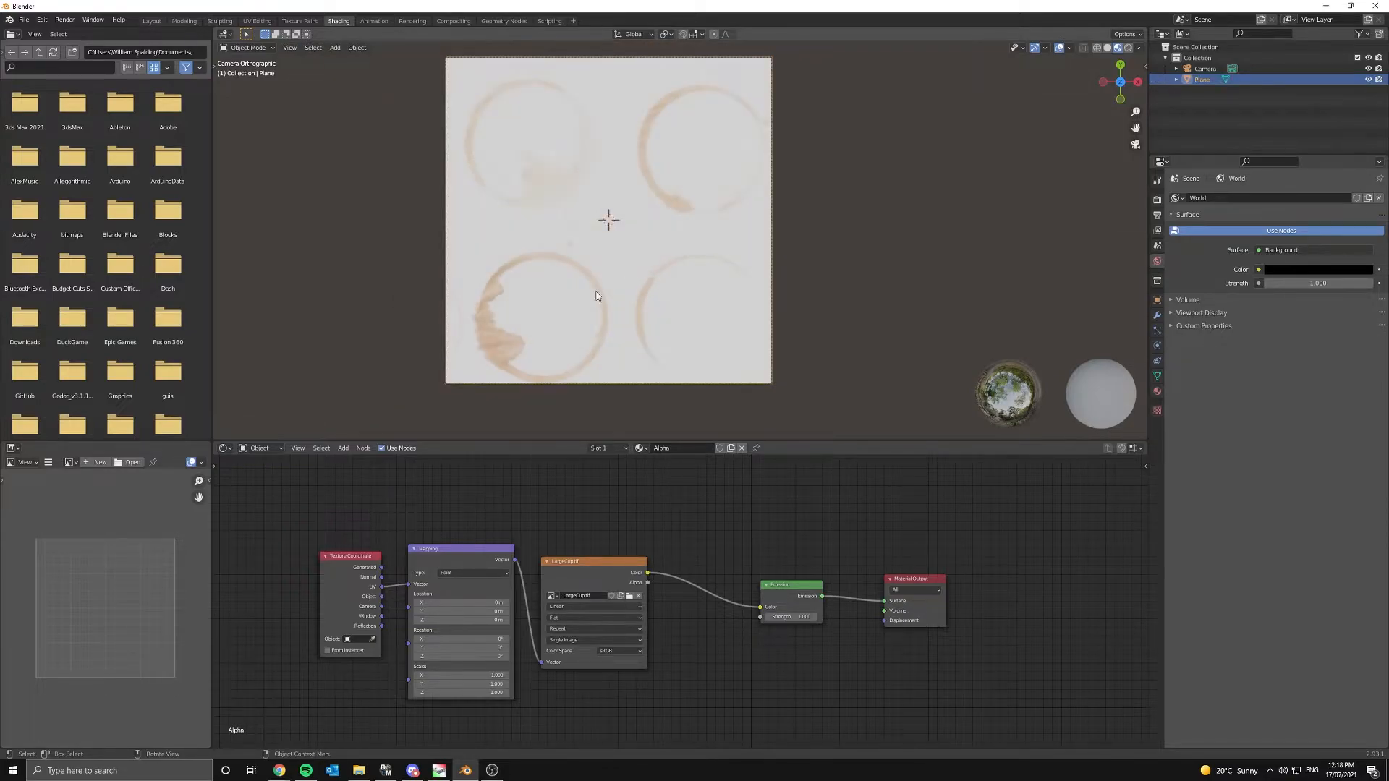
left_click(257, 20)
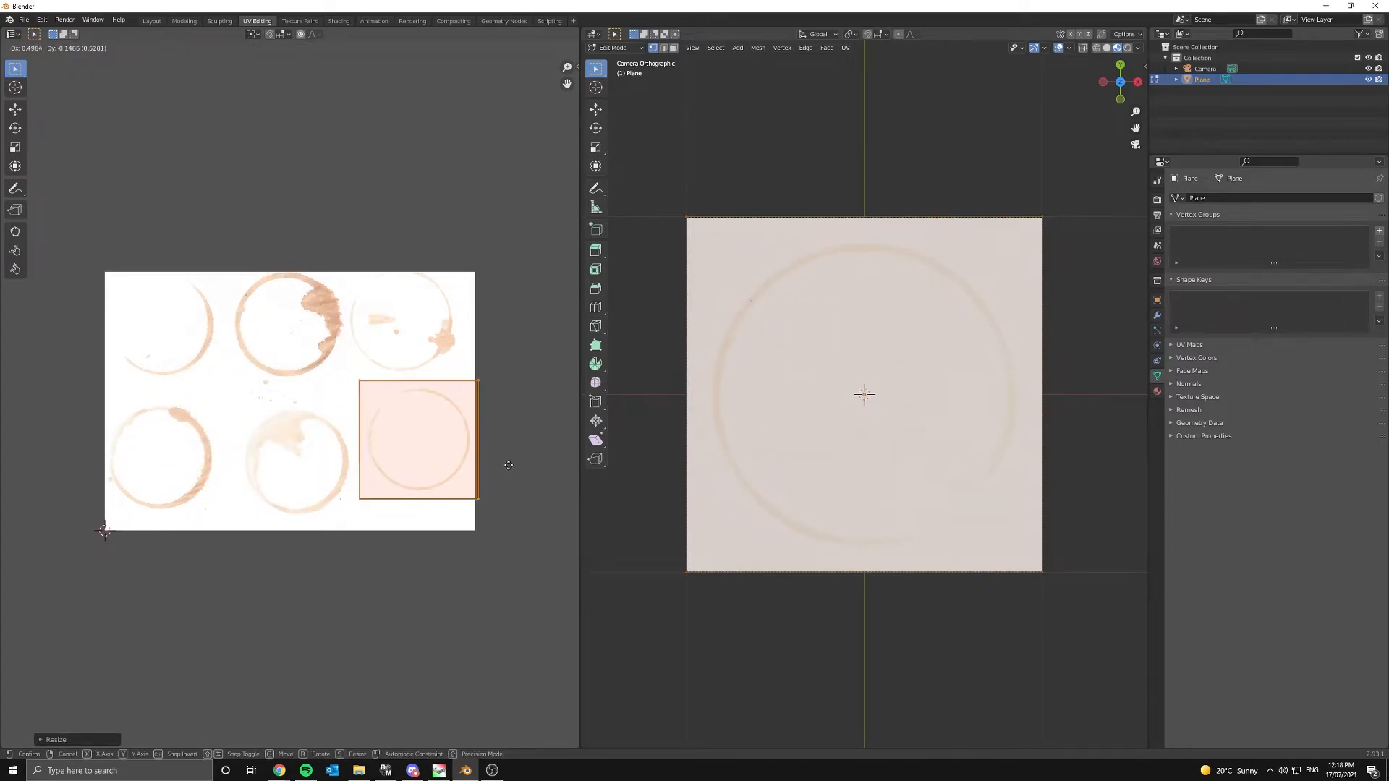
left_click(338, 21)
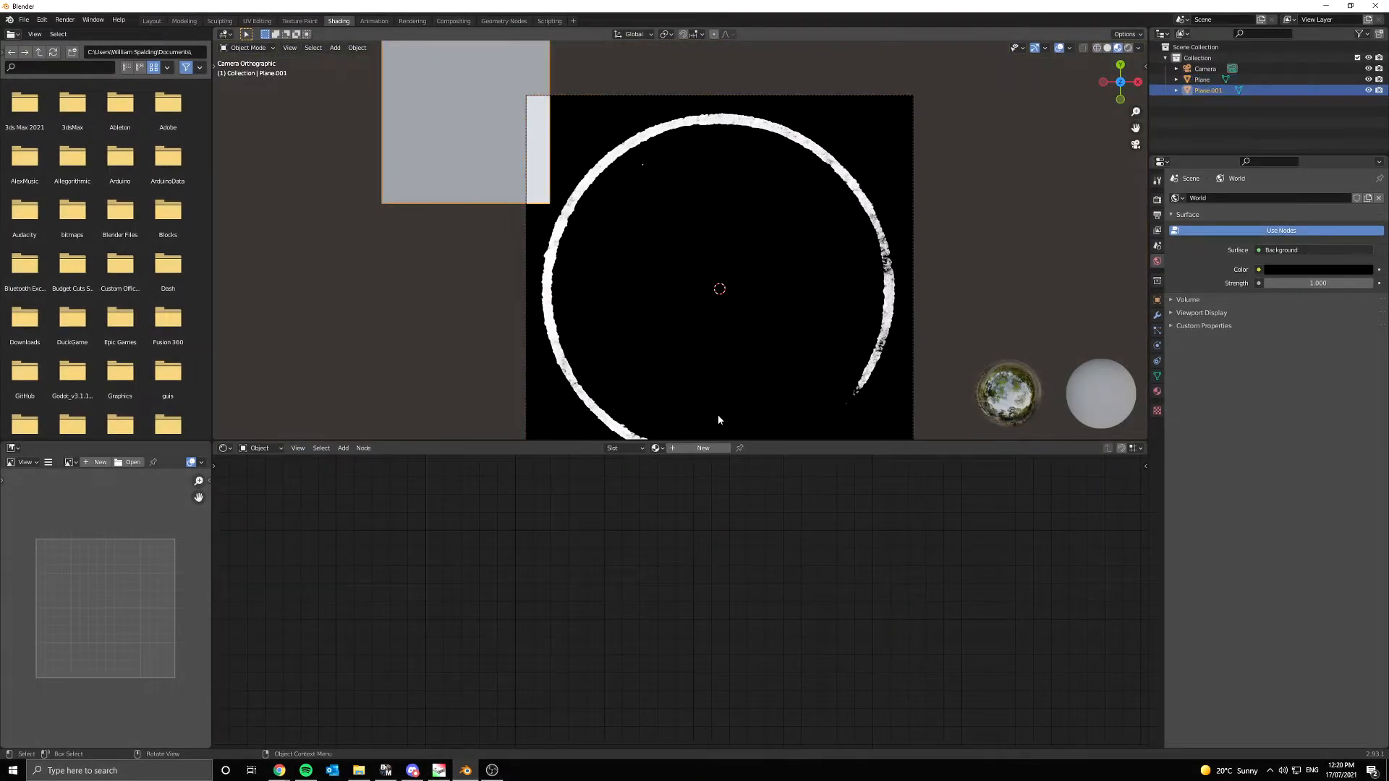
- Create a new material for the second plane and render the ring with F12
left_click(702, 447)
type("mask")
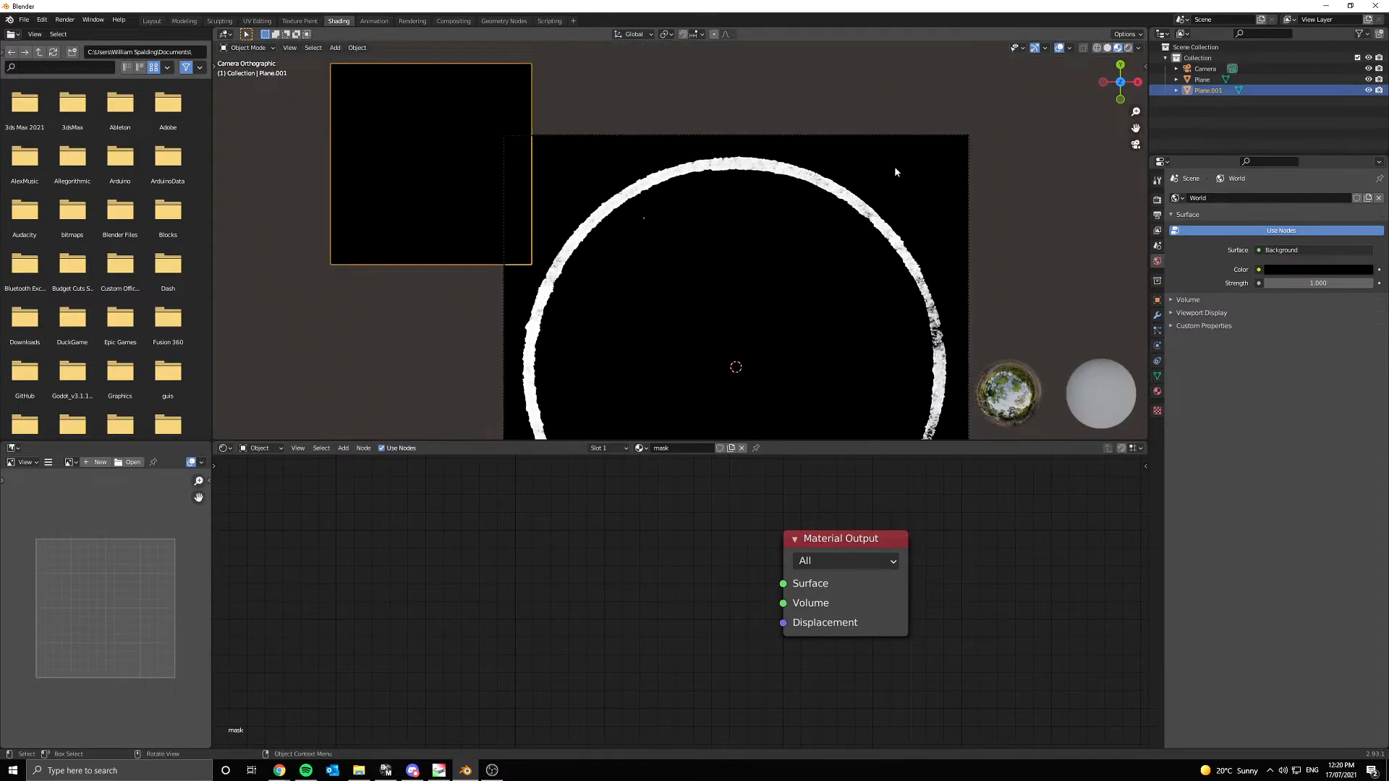
key("F12")
type("blu")
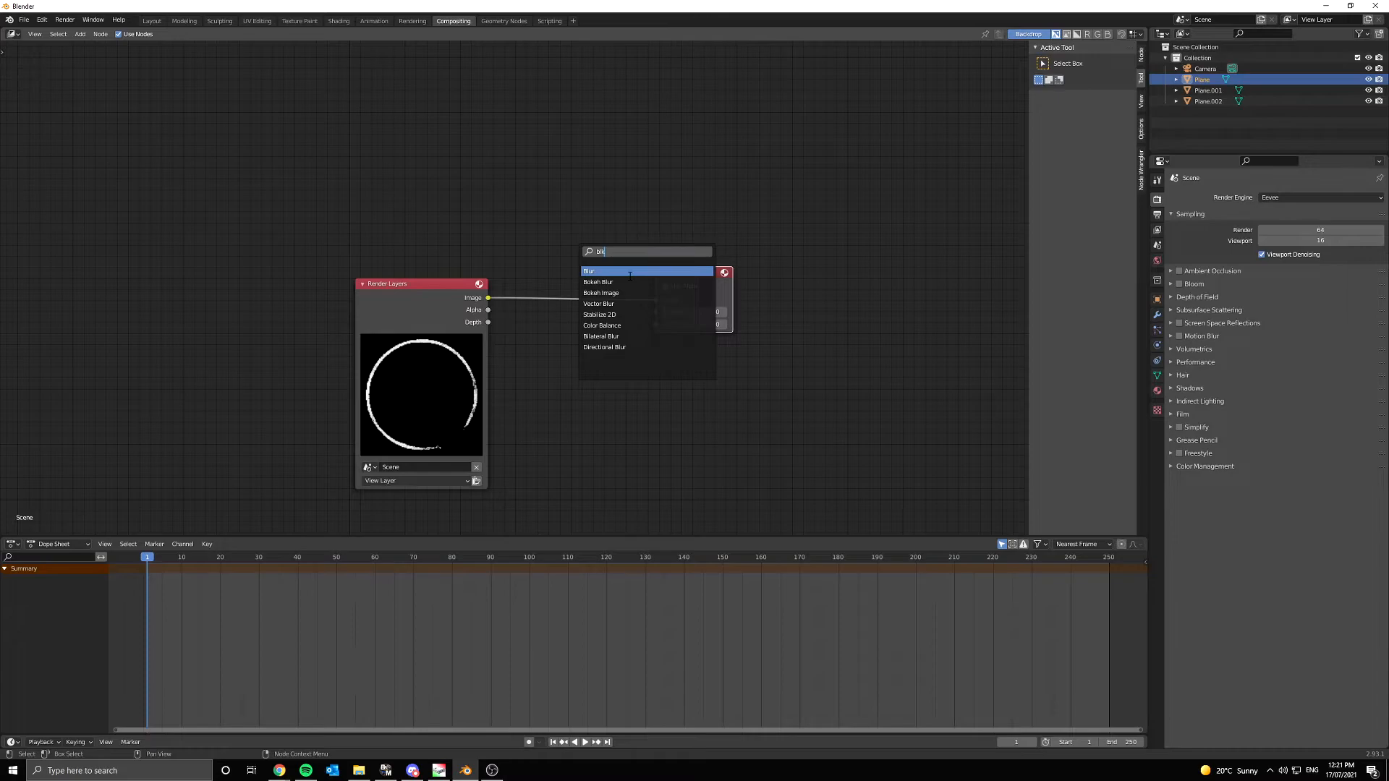
- Add a Blur node after Render Layers to soften the white ring
left_click(589, 271)
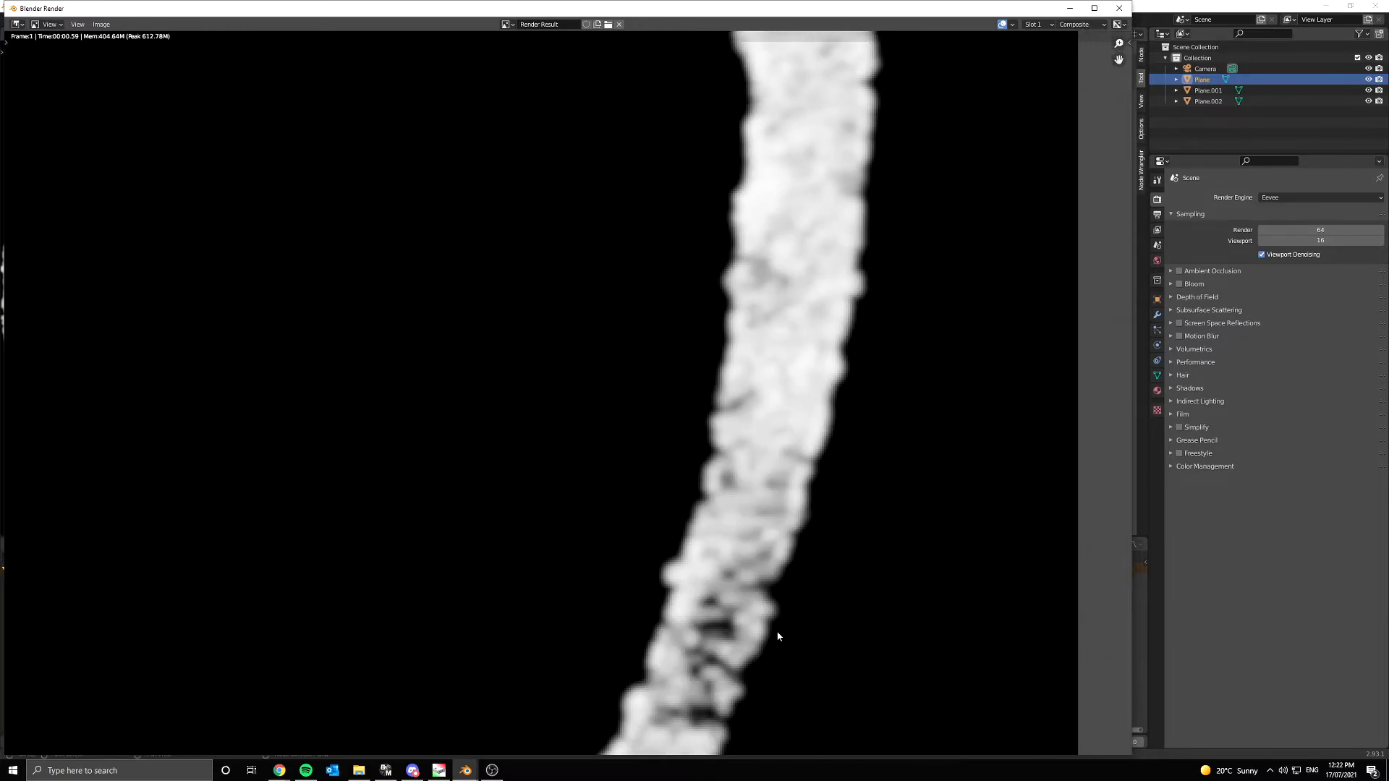
left_click(100, 25)
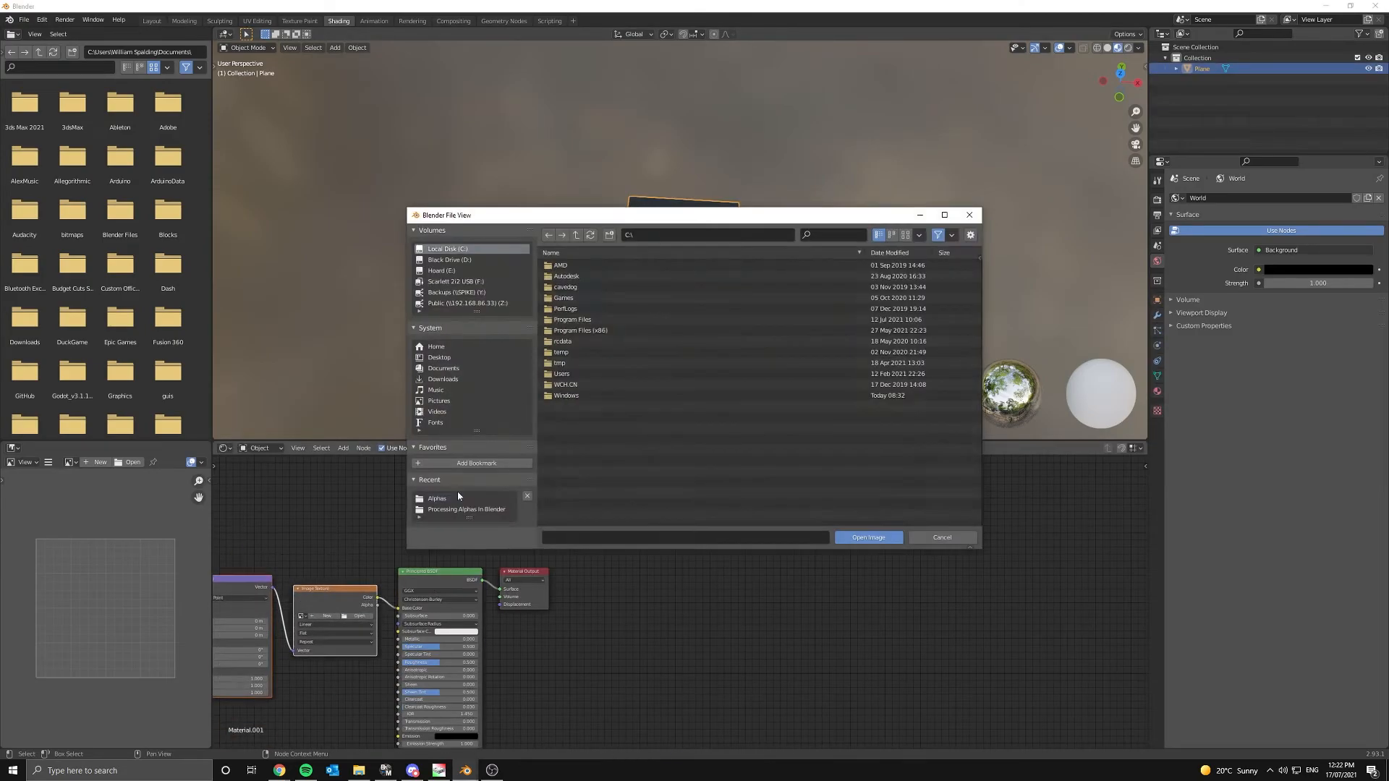
- Load Alpha1.png from the Alphas folder and wire the transparent shader into the Mix Shader
left_click(866, 537)
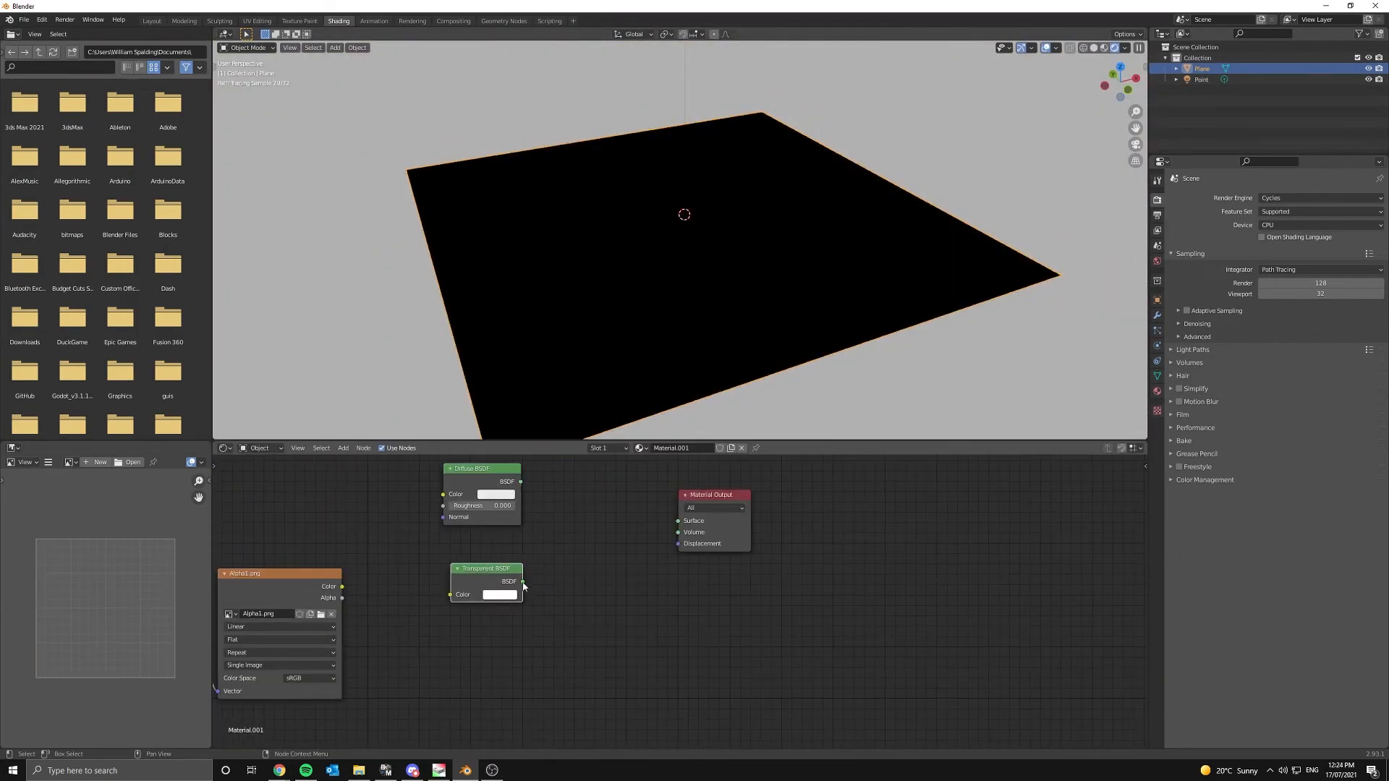
left_click(494, 495)
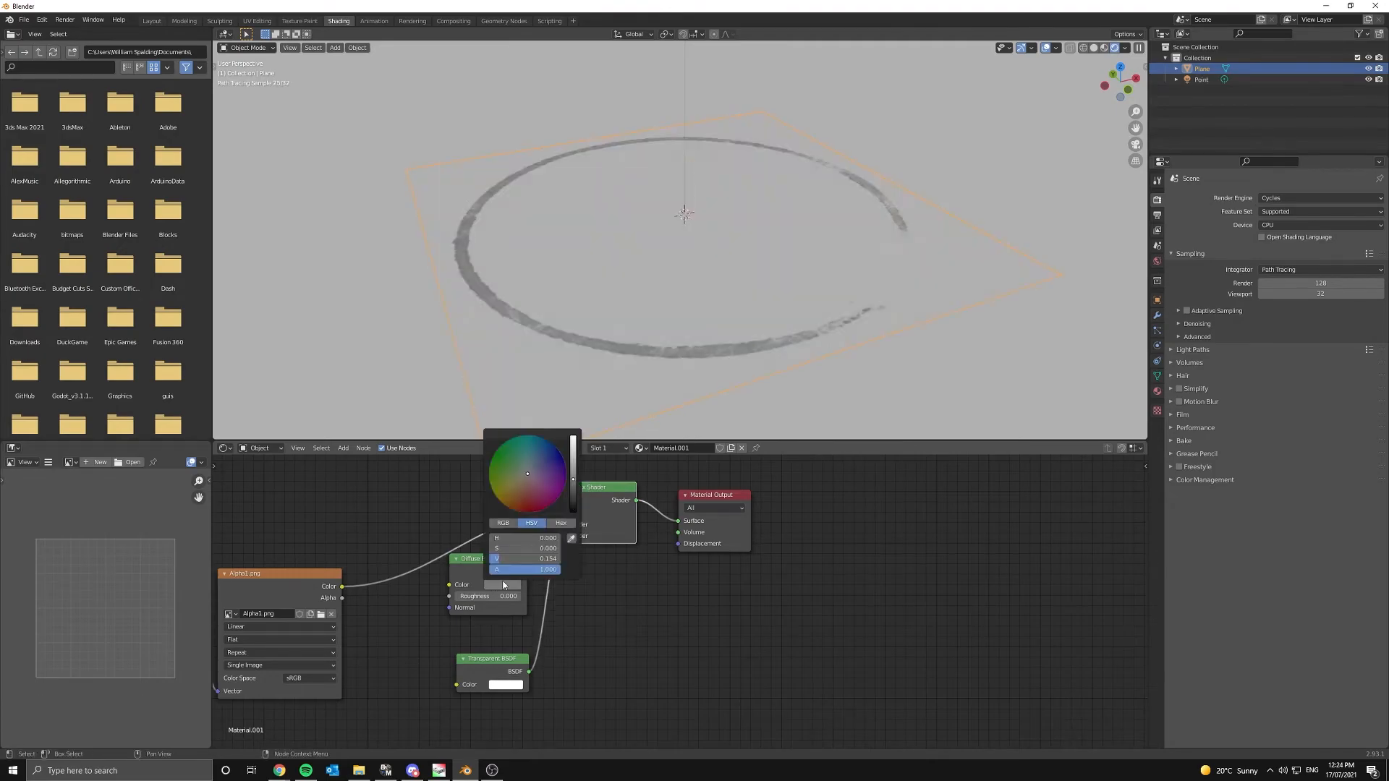